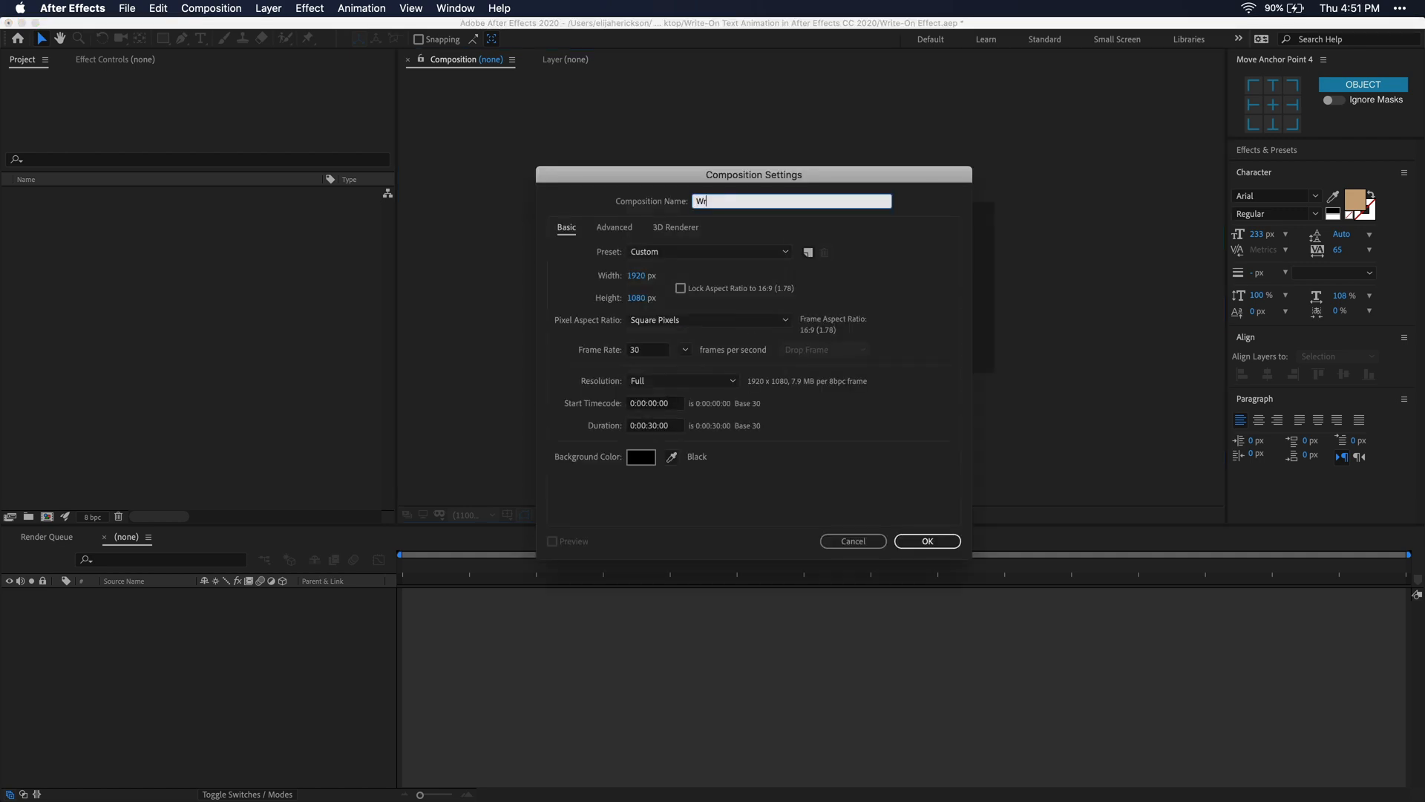
Name the composition 'Write On Animation' at 1920×1080, 30 fps and confirm it.
text(Write On Animat)
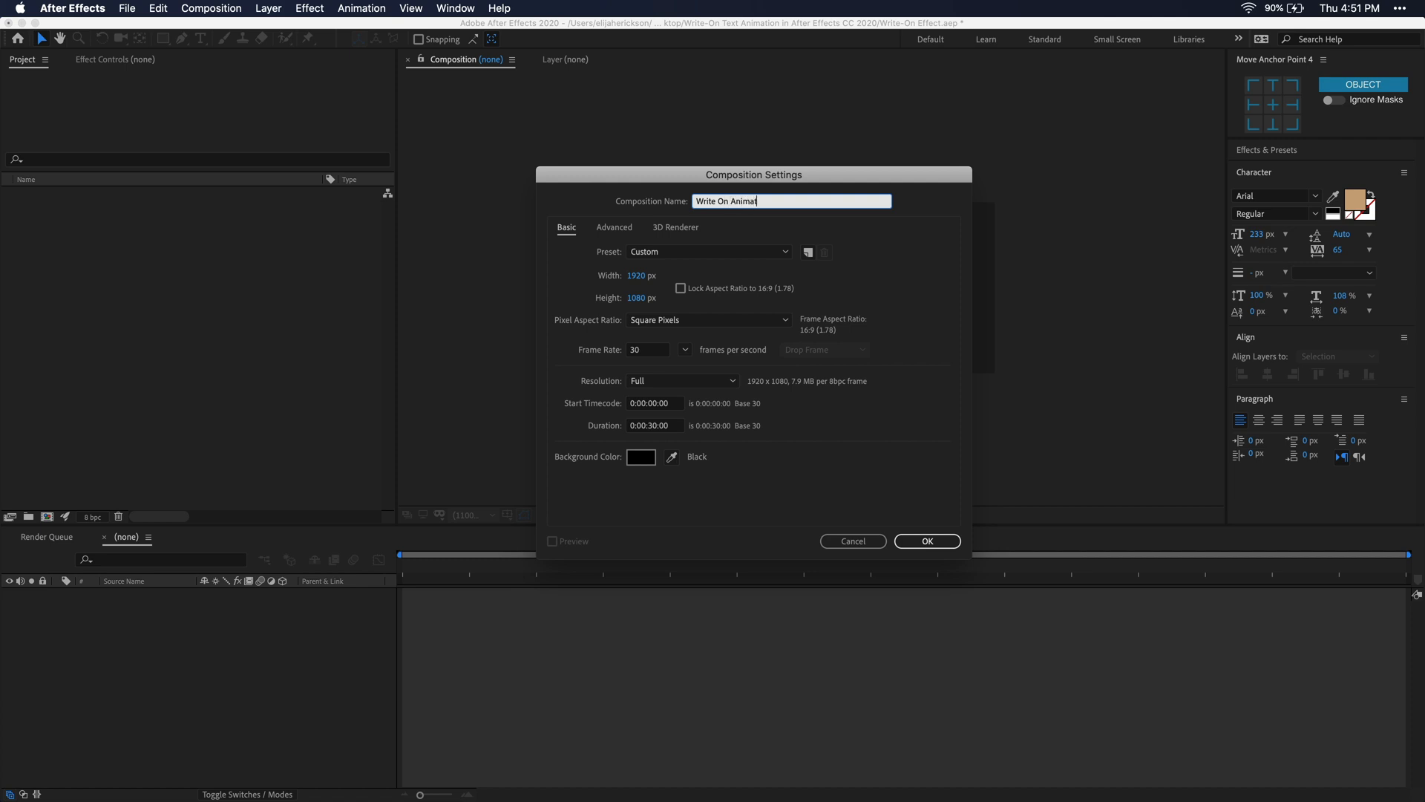
text(ion)
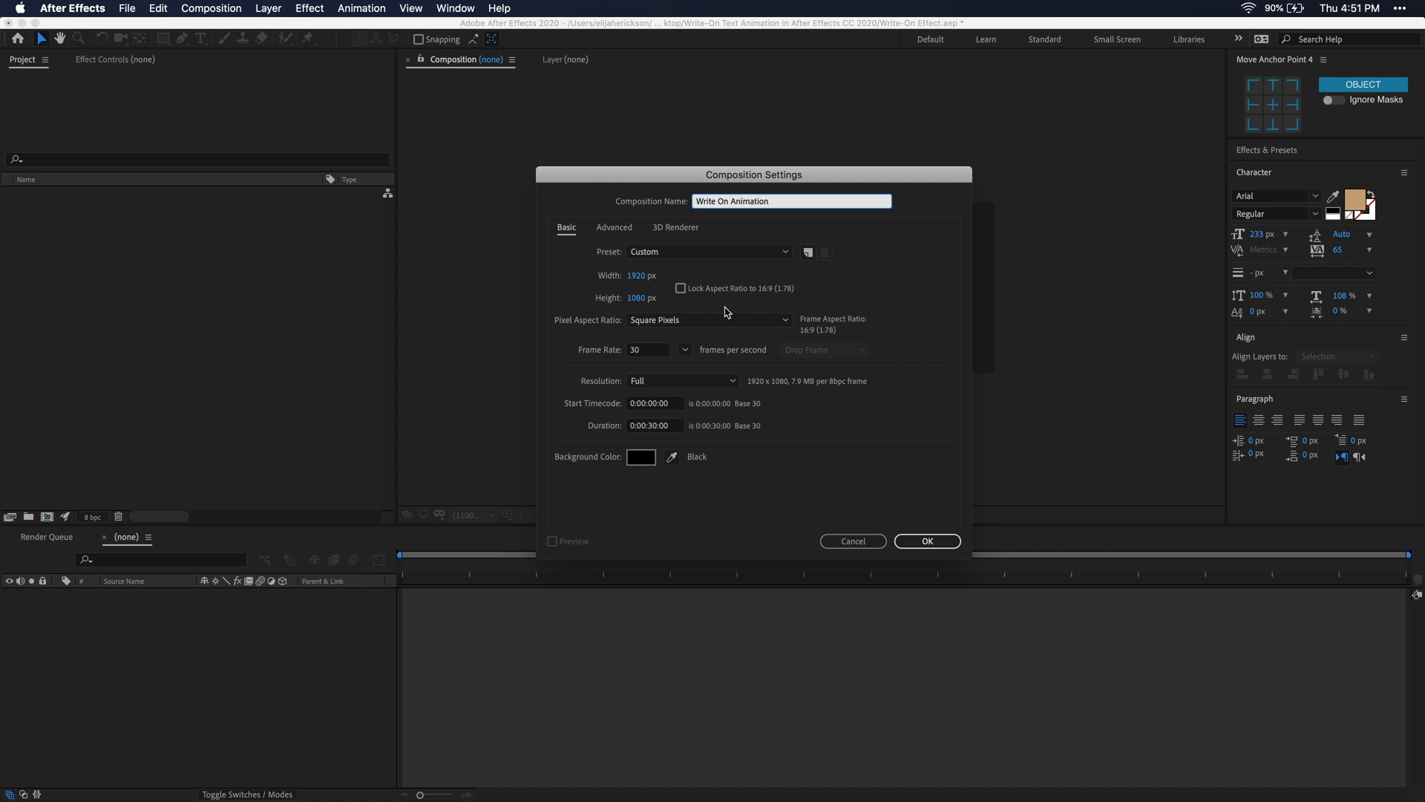
mouse_move(641, 298)
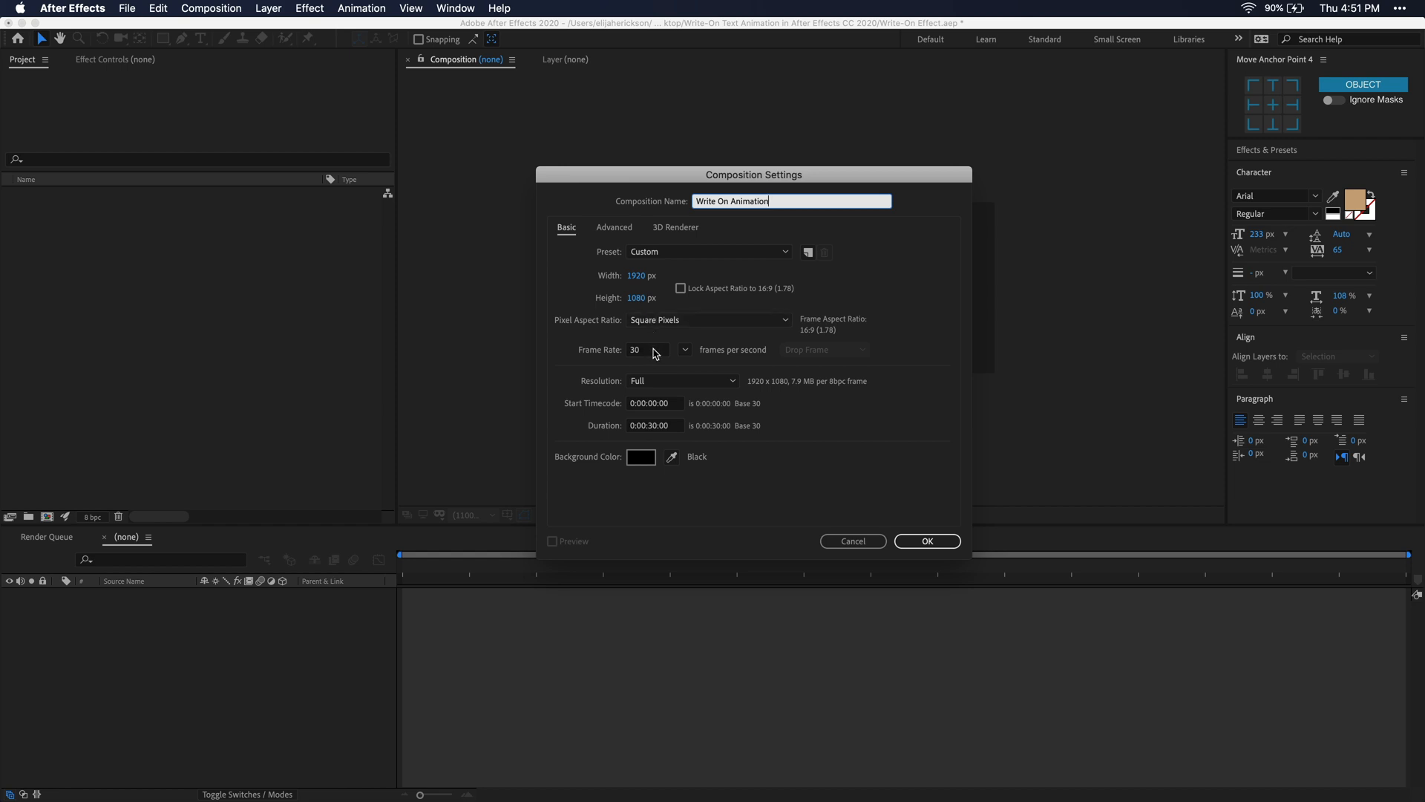
click(927, 541)
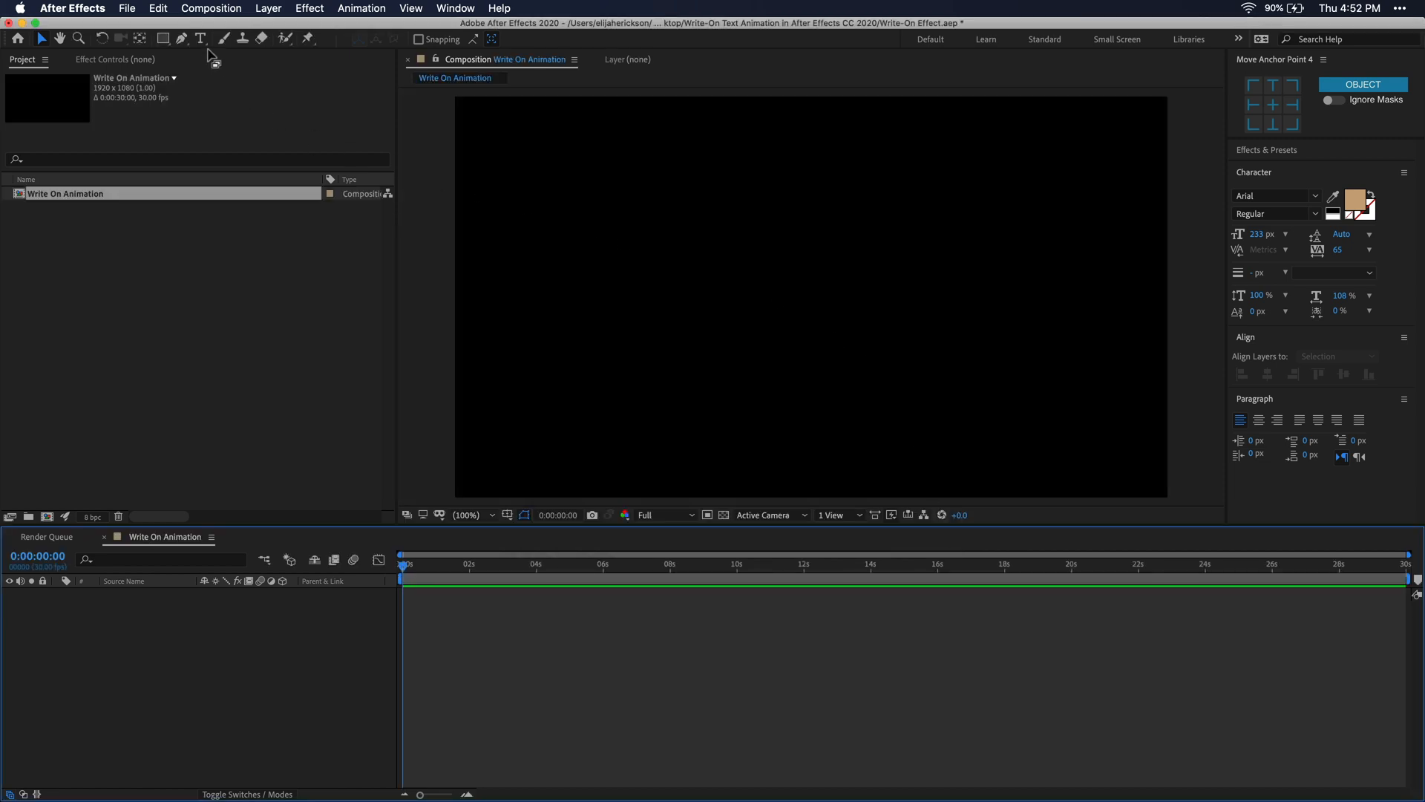
Start a text layer near frame centre and enter the word 'Write On'.
click(201, 38)
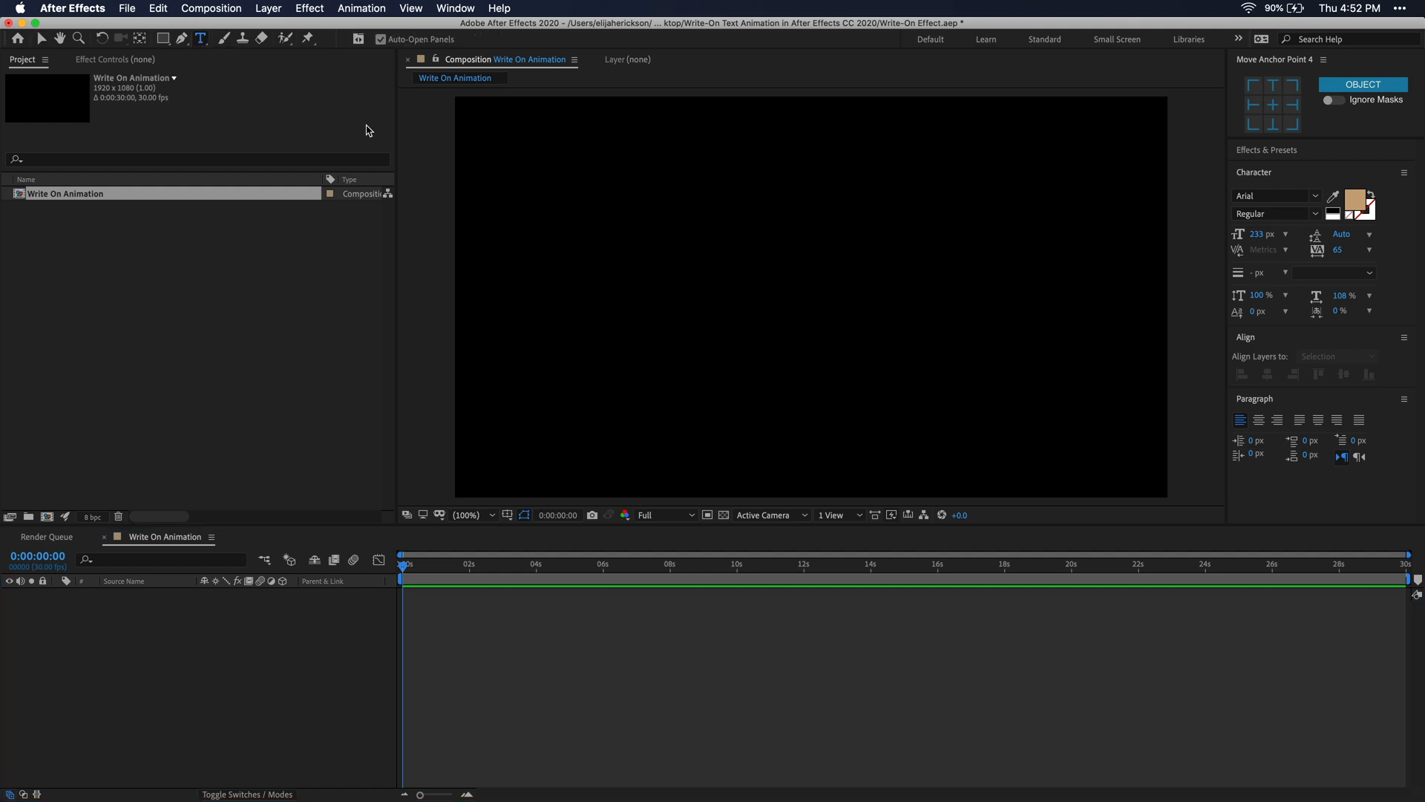
click(621, 275)
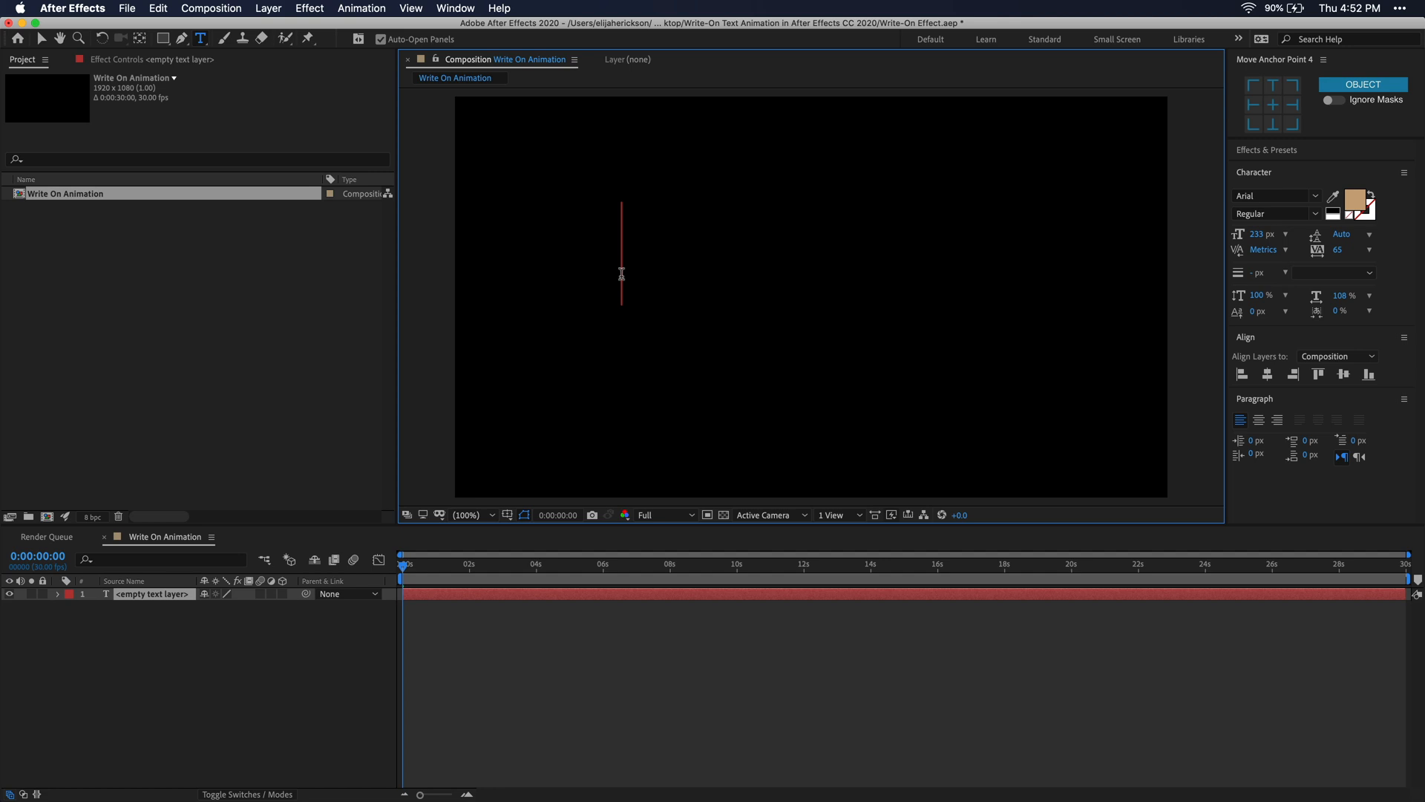
text(Write On)
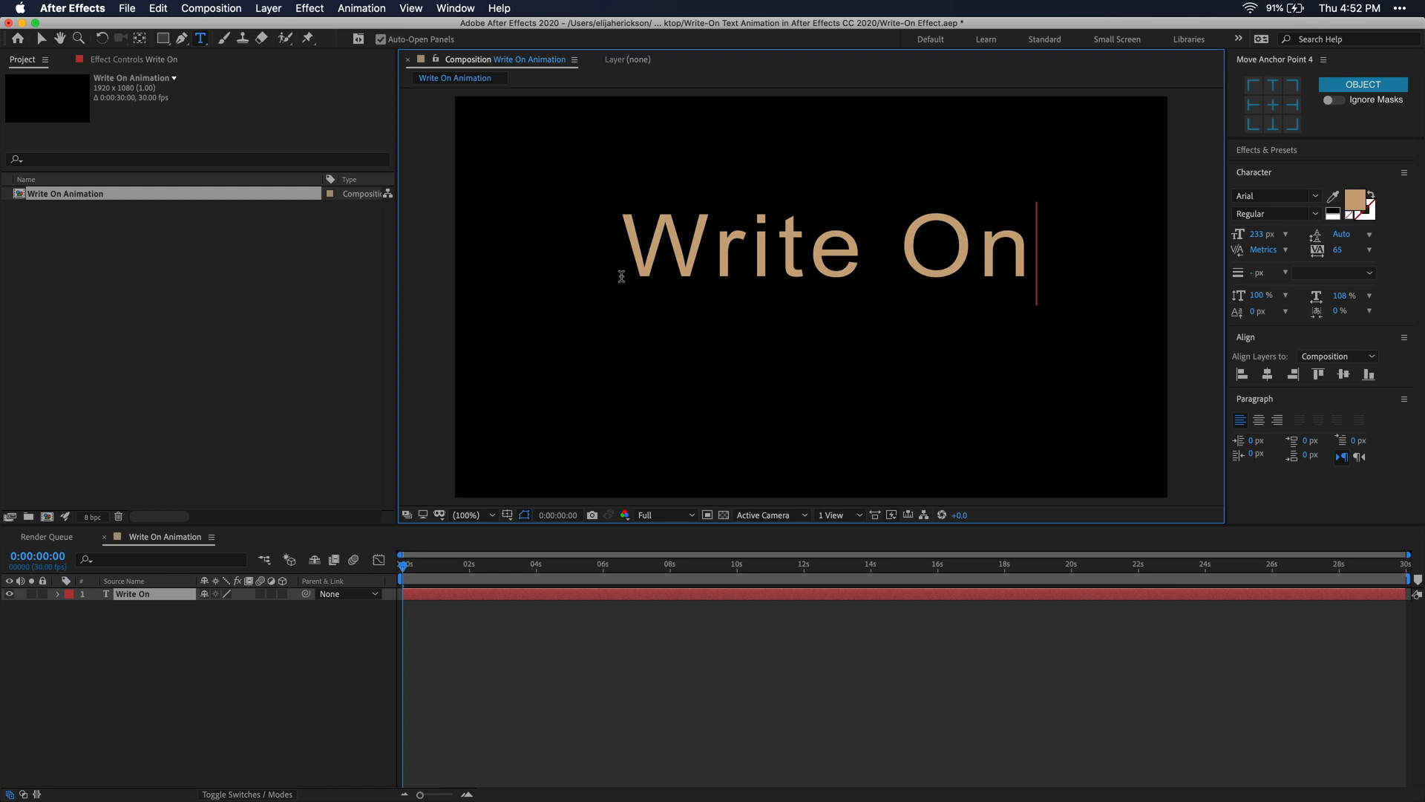
mouse_move(956, 254)
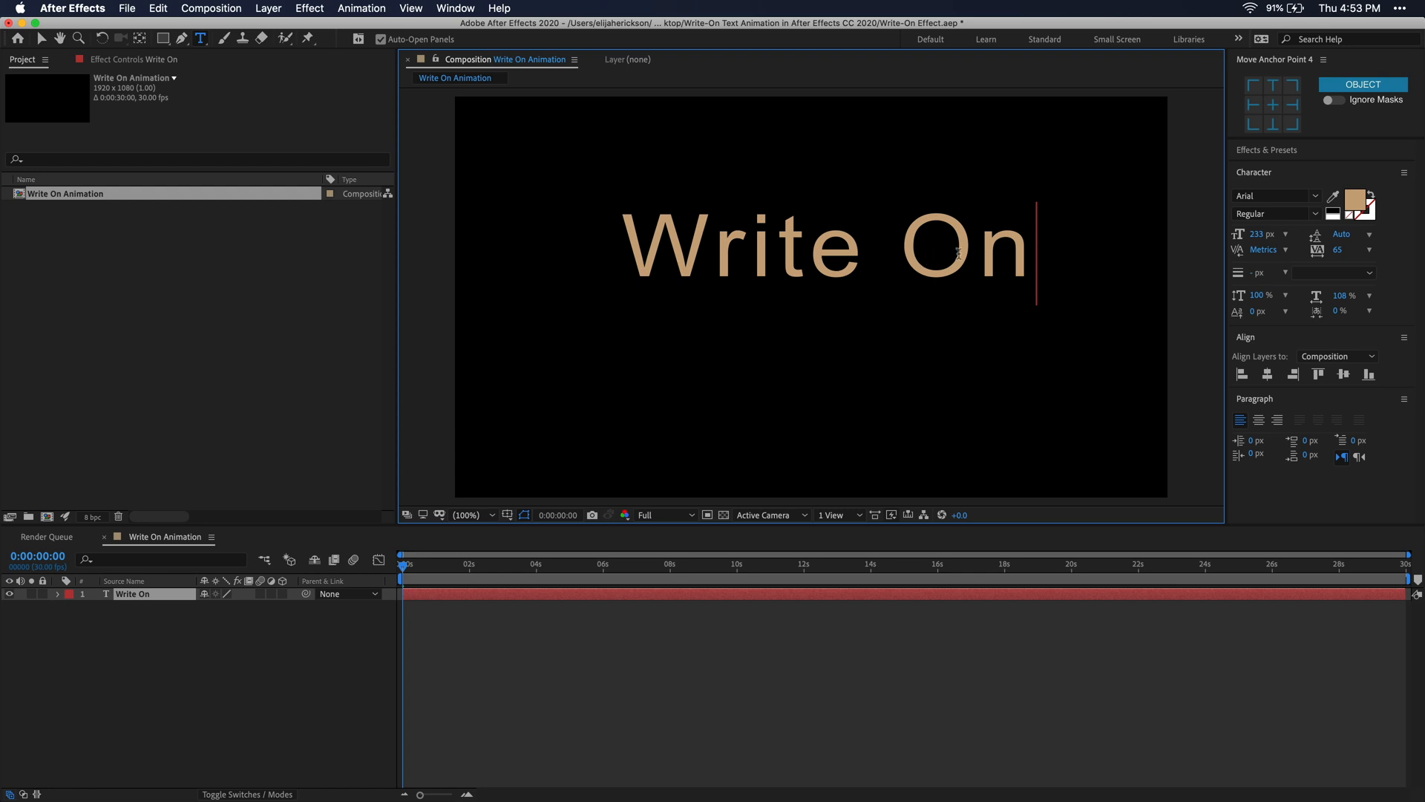
Apply the Smoothy brush font at 343 px and centre the lettering in the frame.
text(smoo)
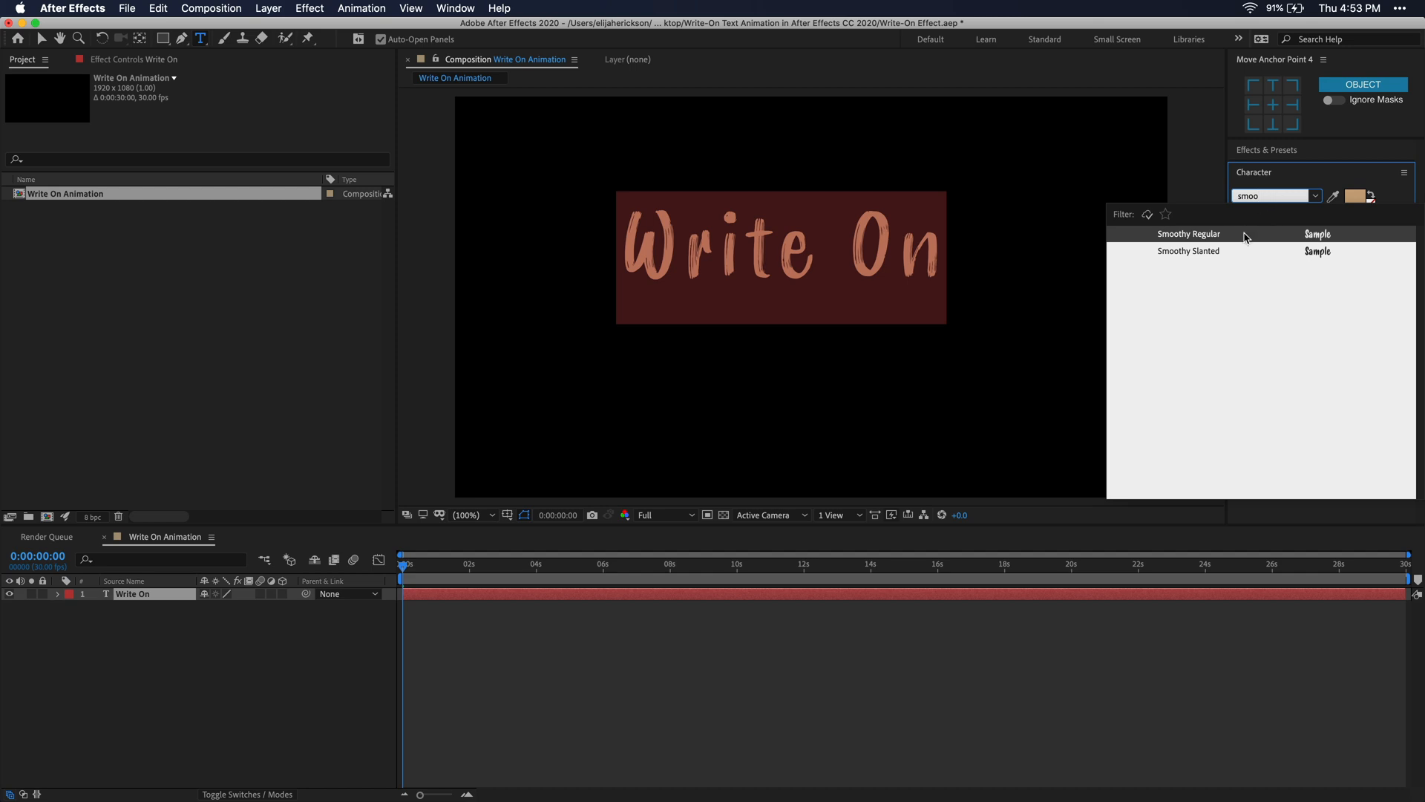
click(1189, 233)
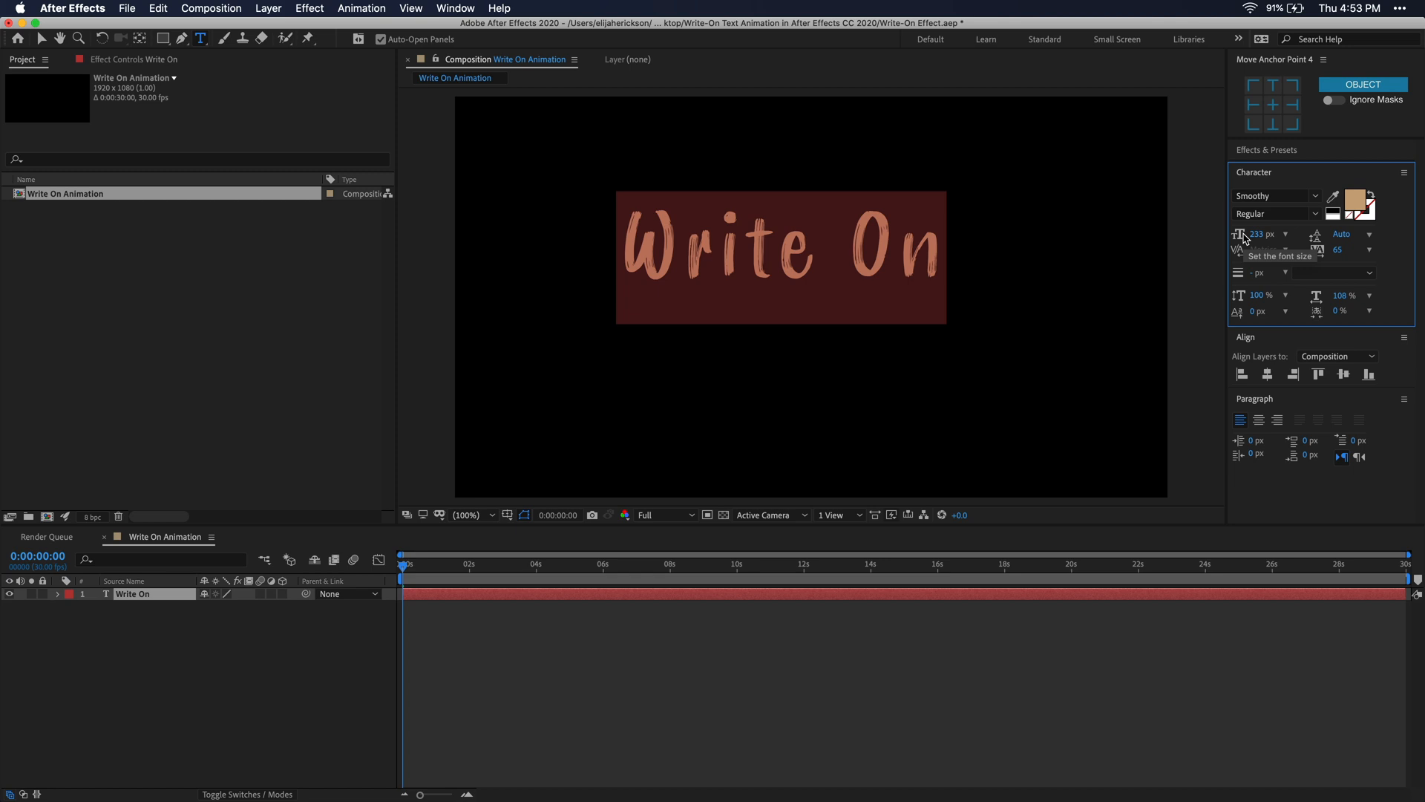
mouse_move(1343, 257)
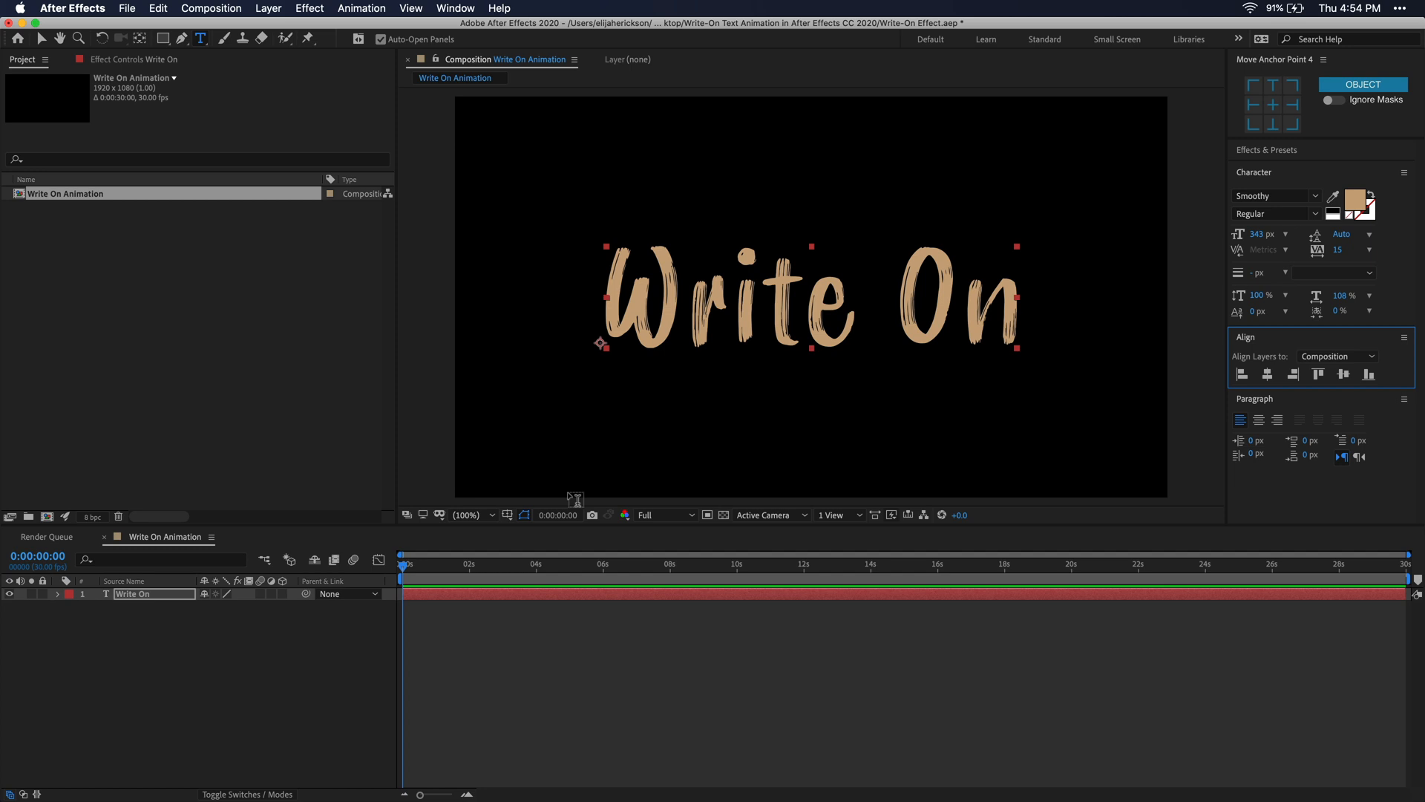
double_click(135, 594)
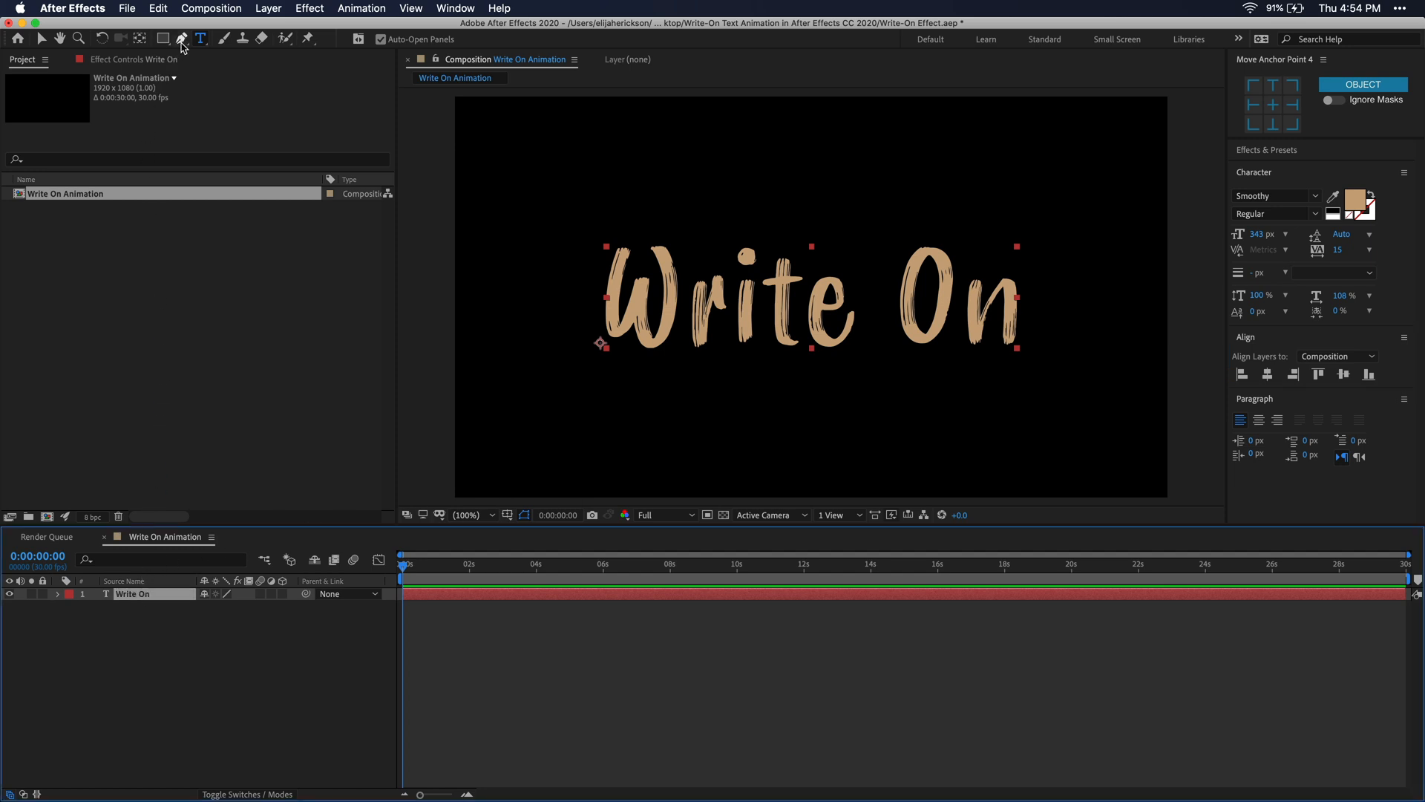
Draw open Pen mask paths along each letter stroke, giving the layer Mask 1 through Mask 9.
click(180, 39)
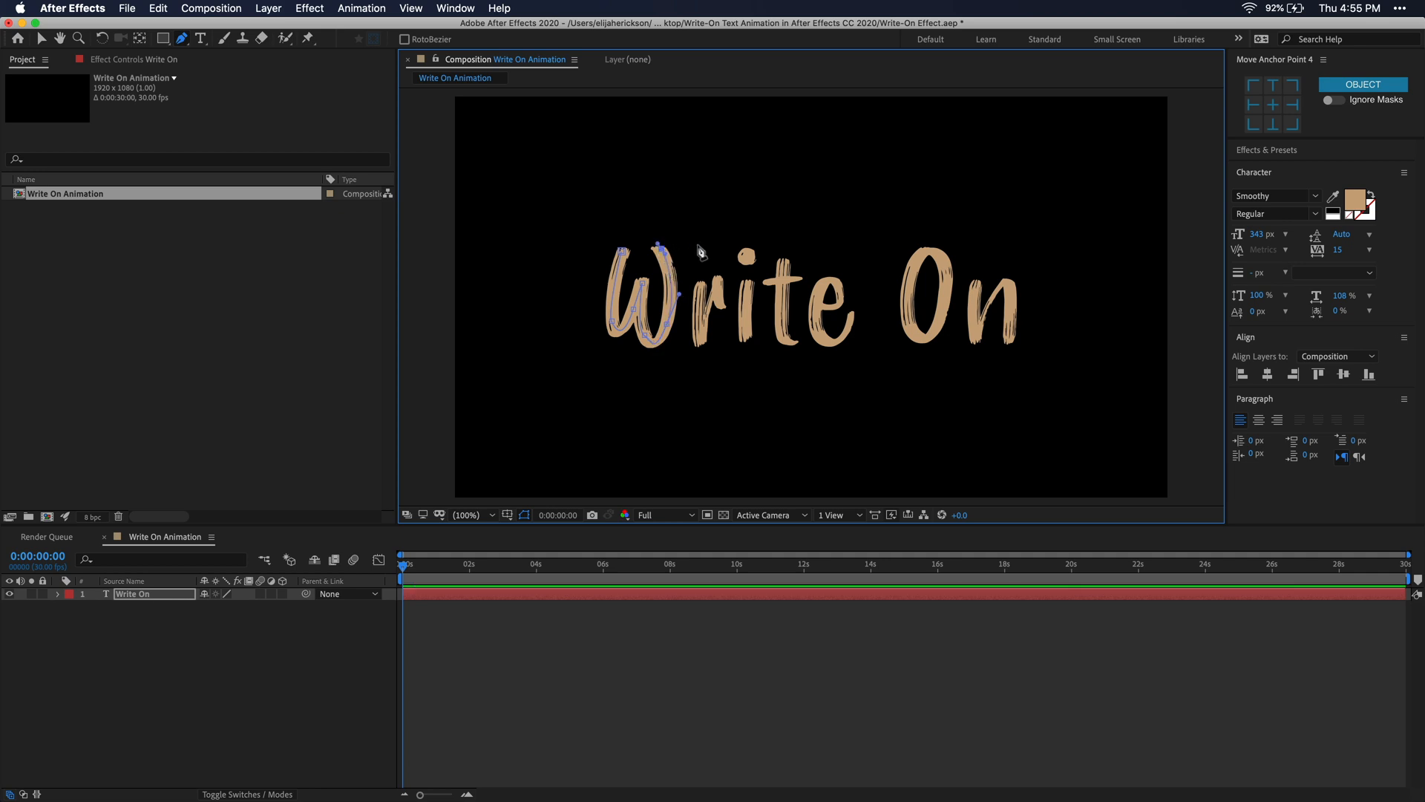
mouse_move(554, 370)
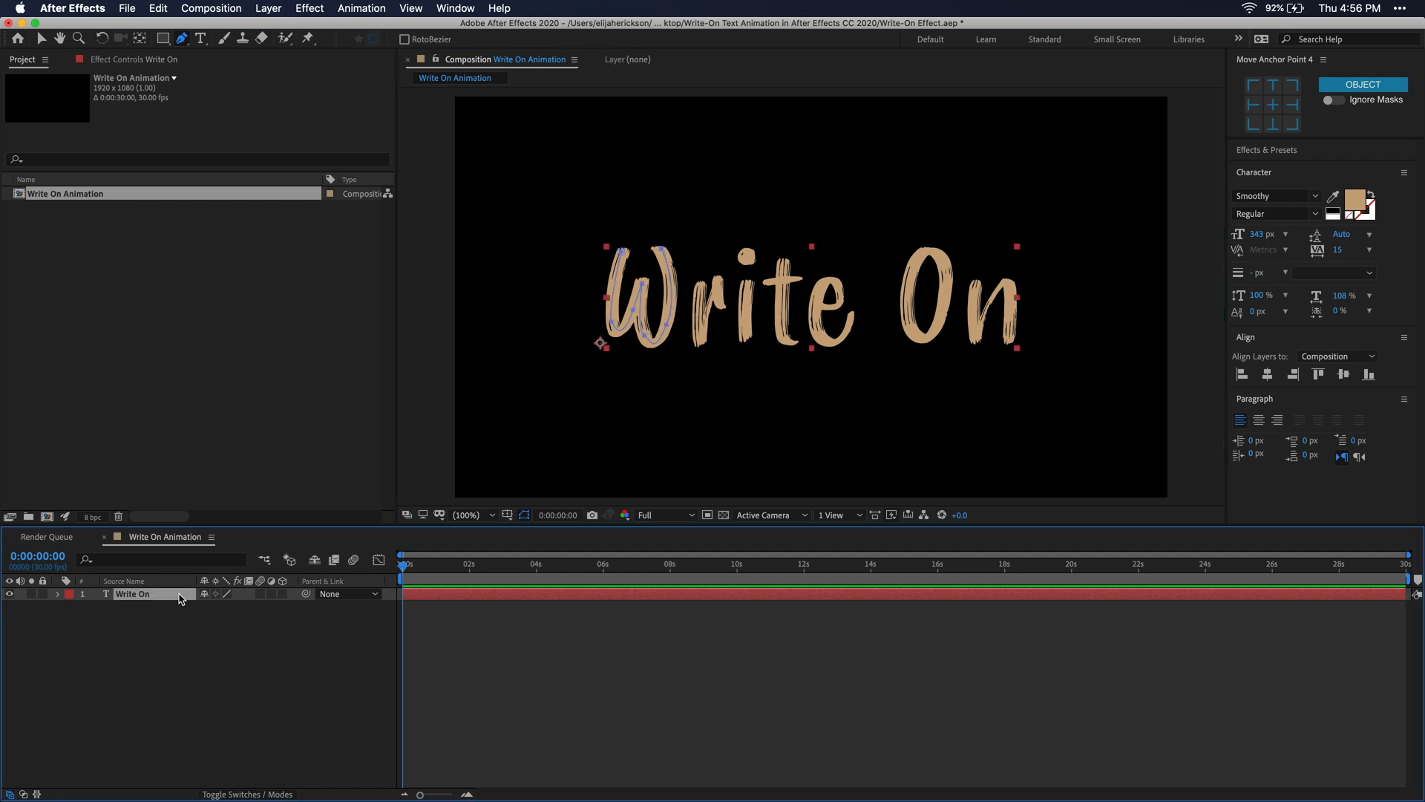
click(58, 594)
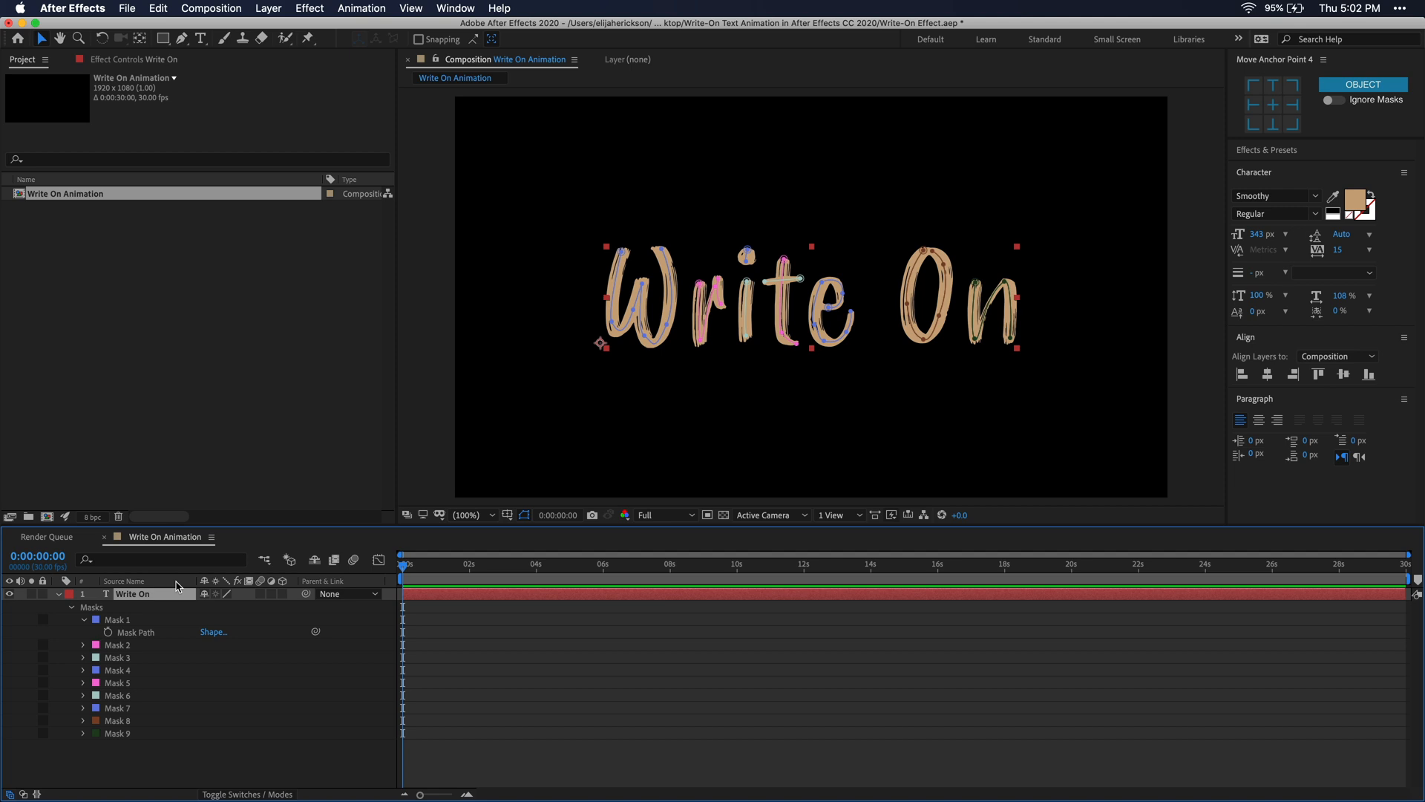
Find the Stroke effect in Effects & Presets and apply it to the text layer.
click(1266, 150)
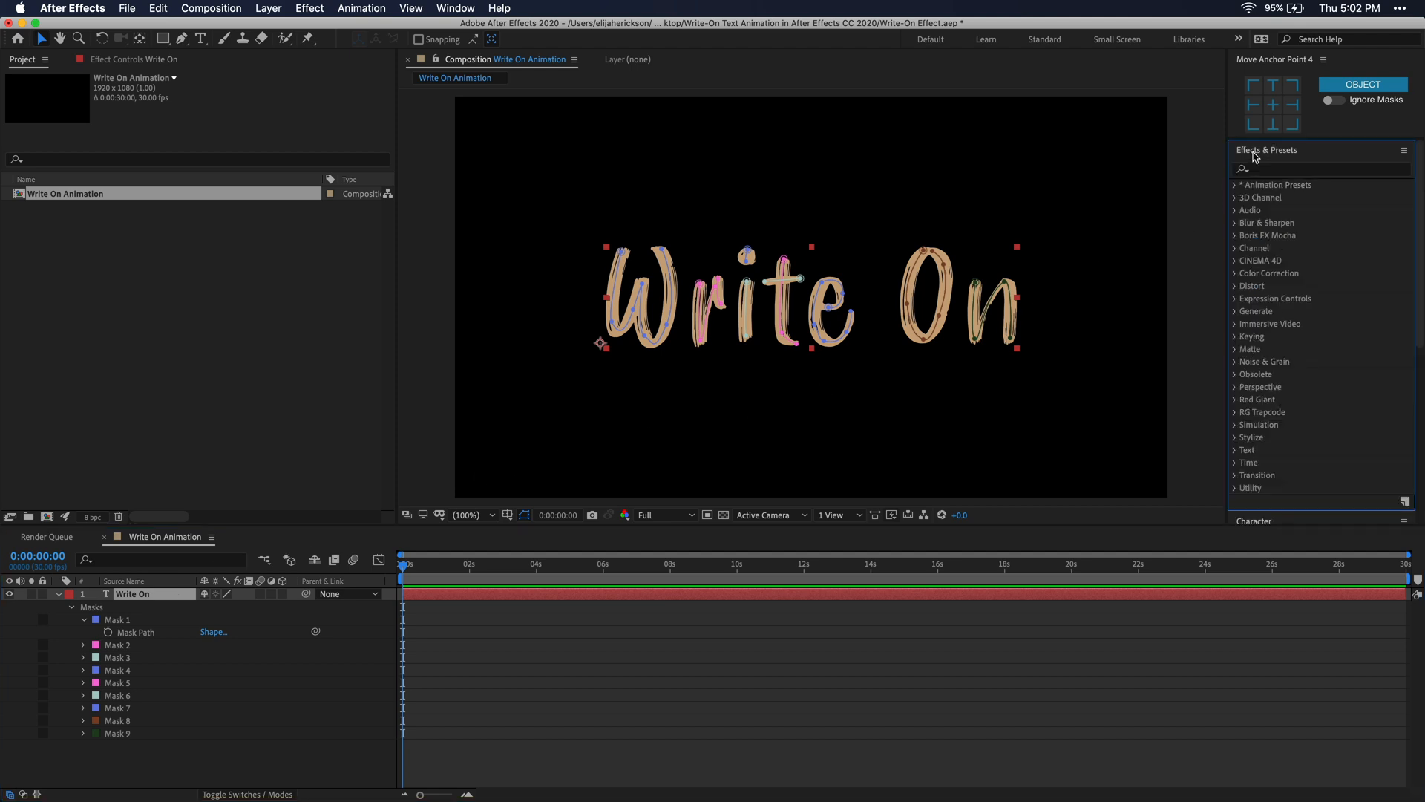
mouse_move(1131, 144)
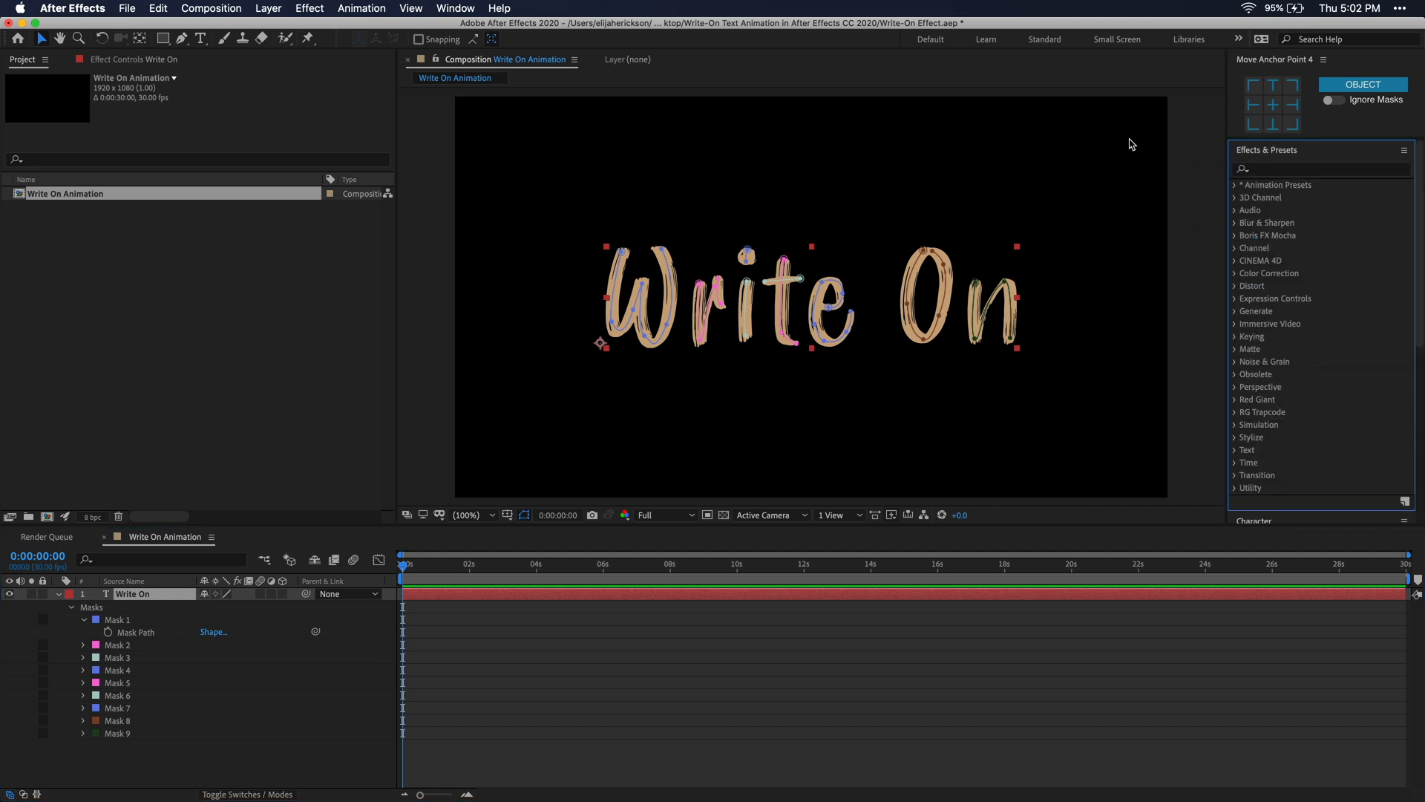
click(456, 8)
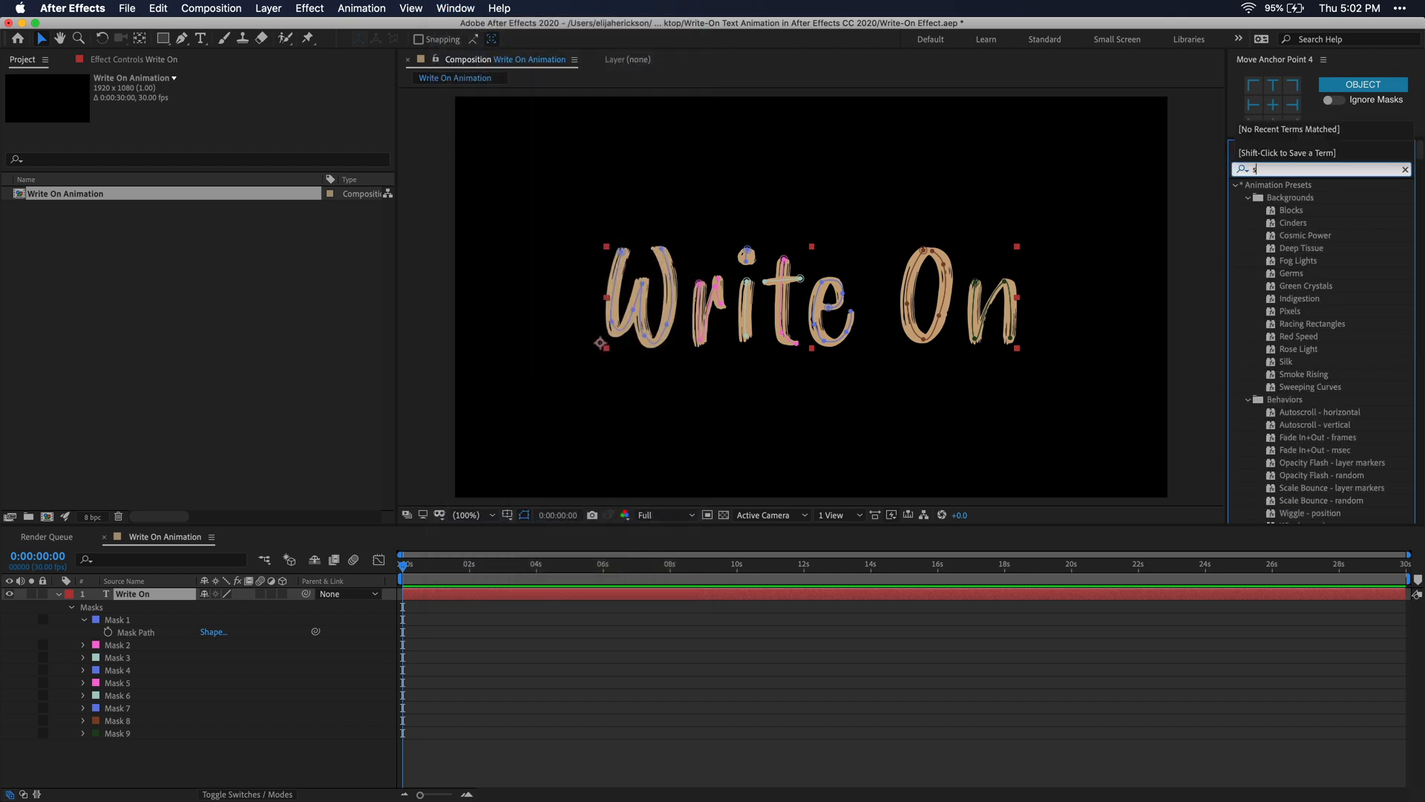
text(stroke)
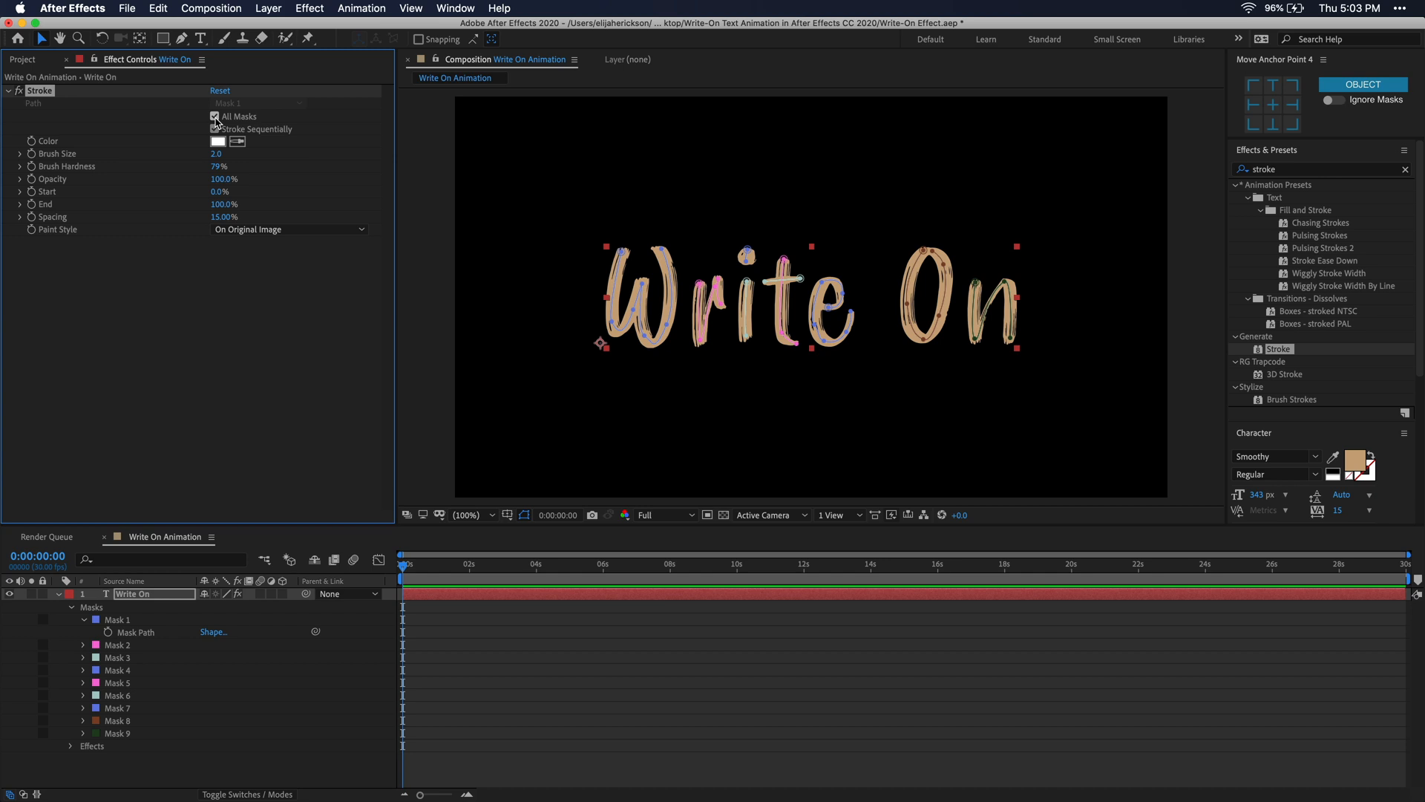
Set Stroke to All Masks, Stroke Sequentially, with Paint Style Reveal Original Image.
click(215, 128)
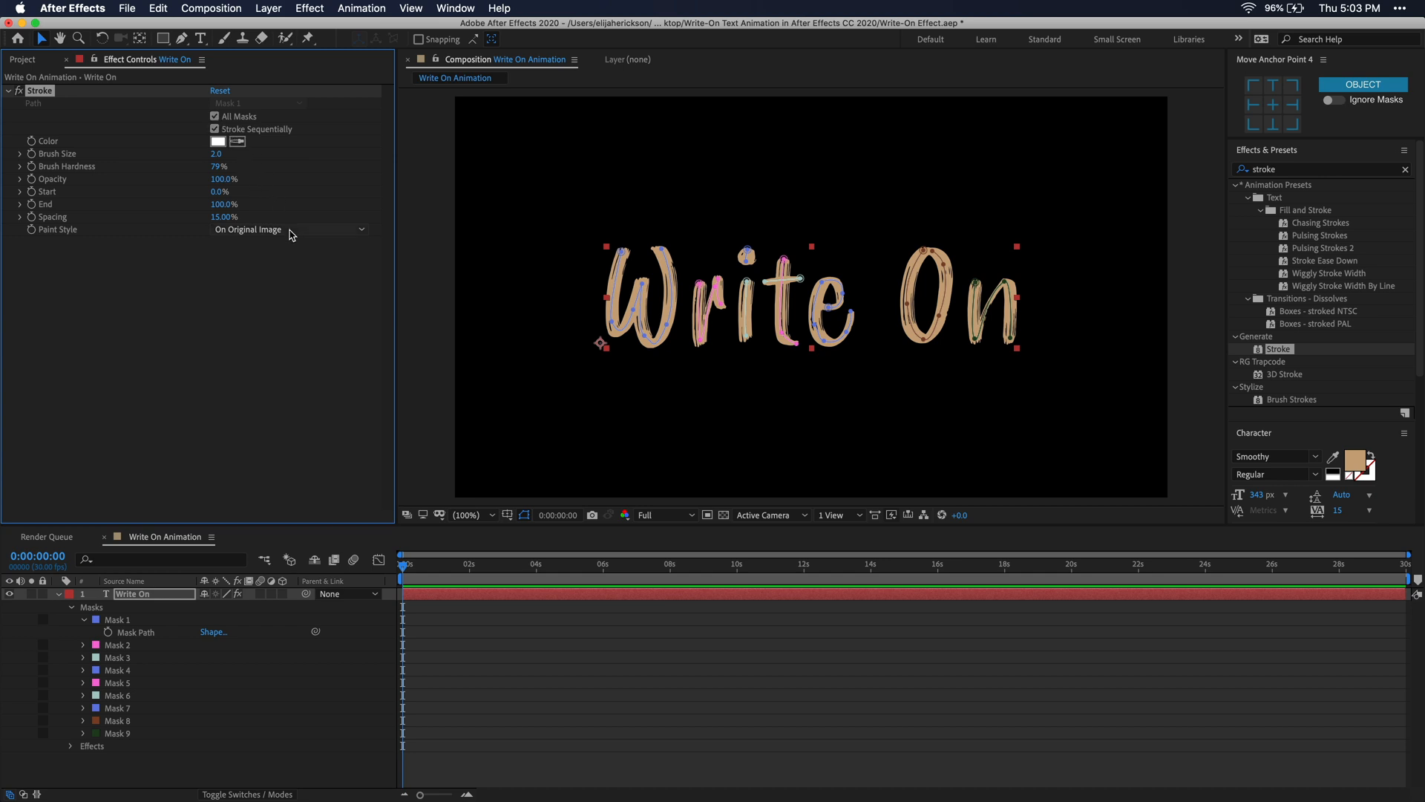
click(289, 229)
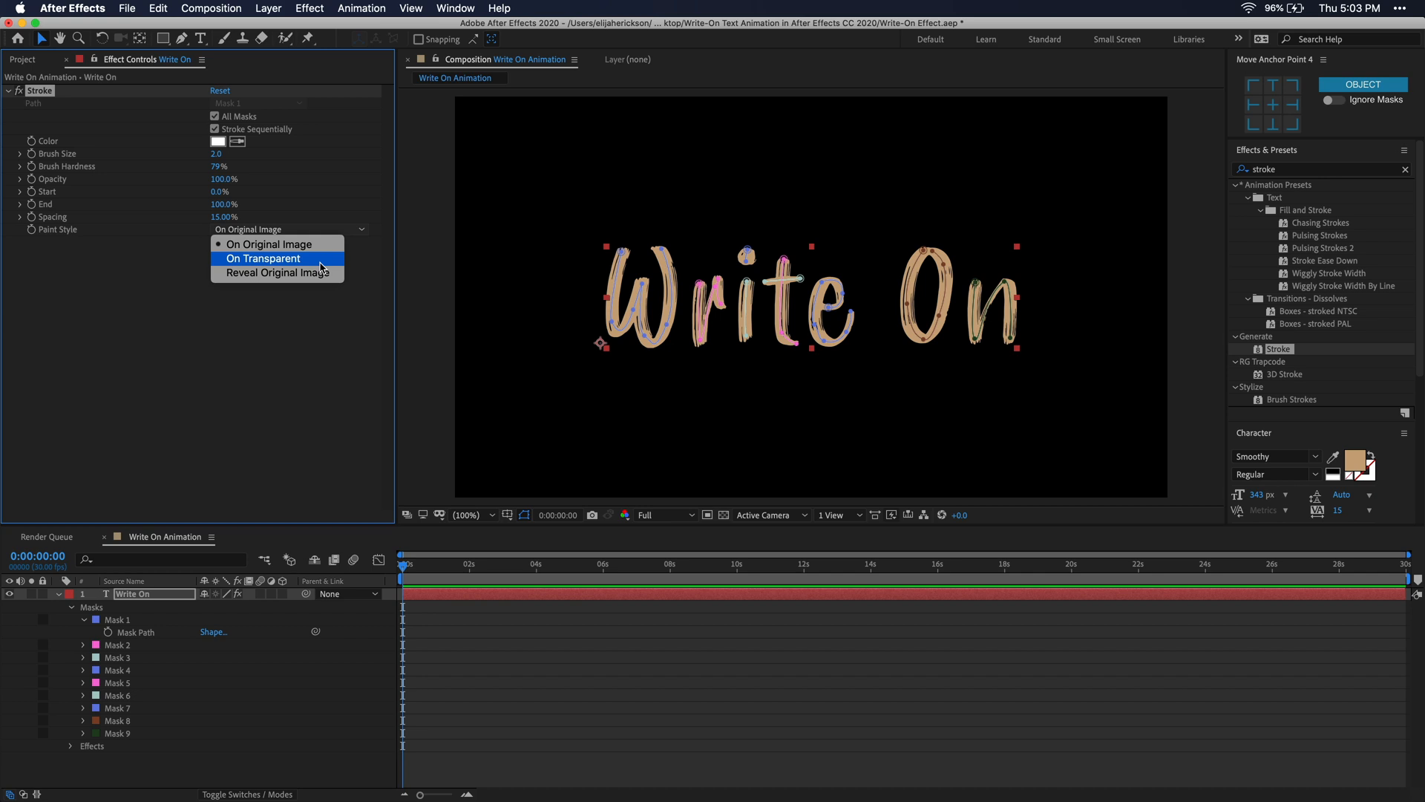
mouse_move(277, 273)
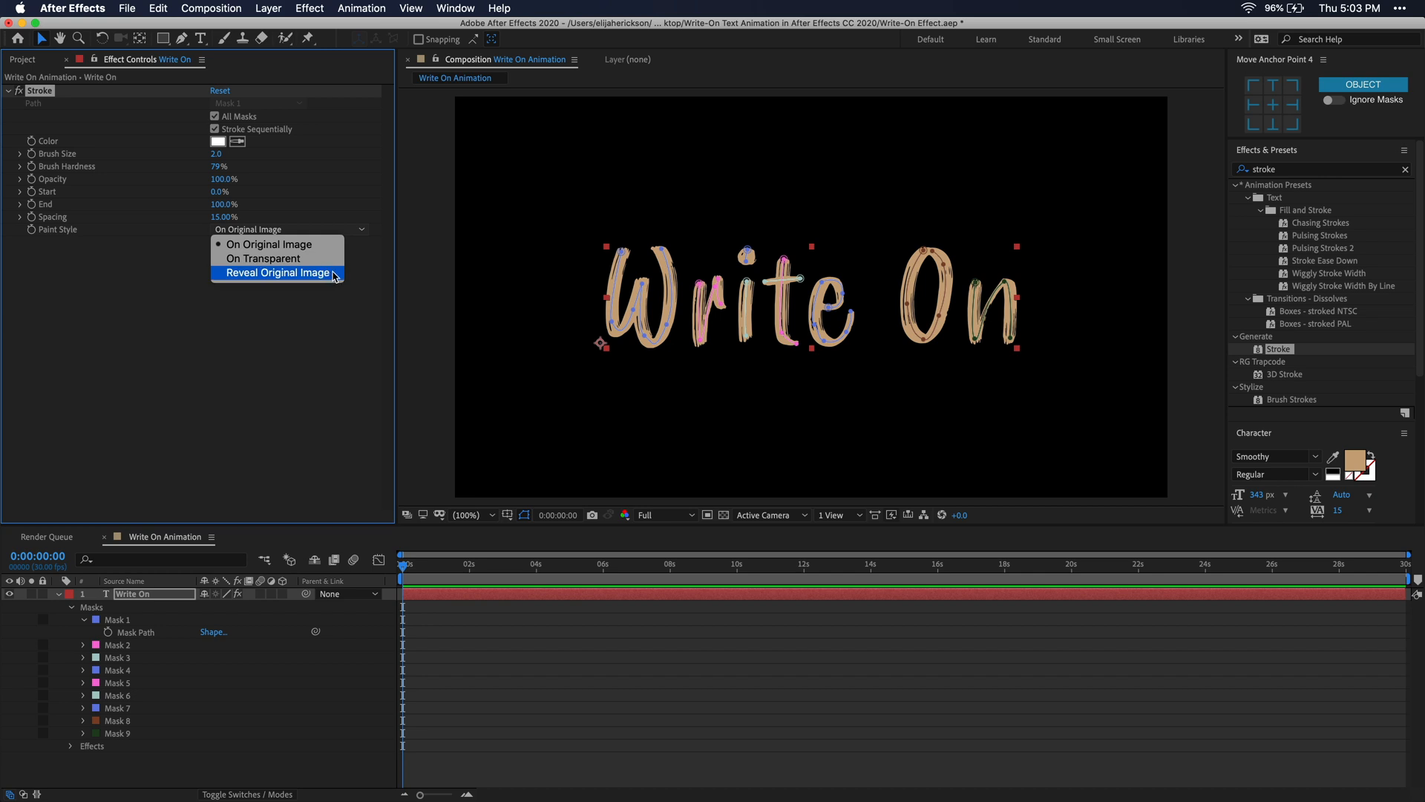
click(278, 273)
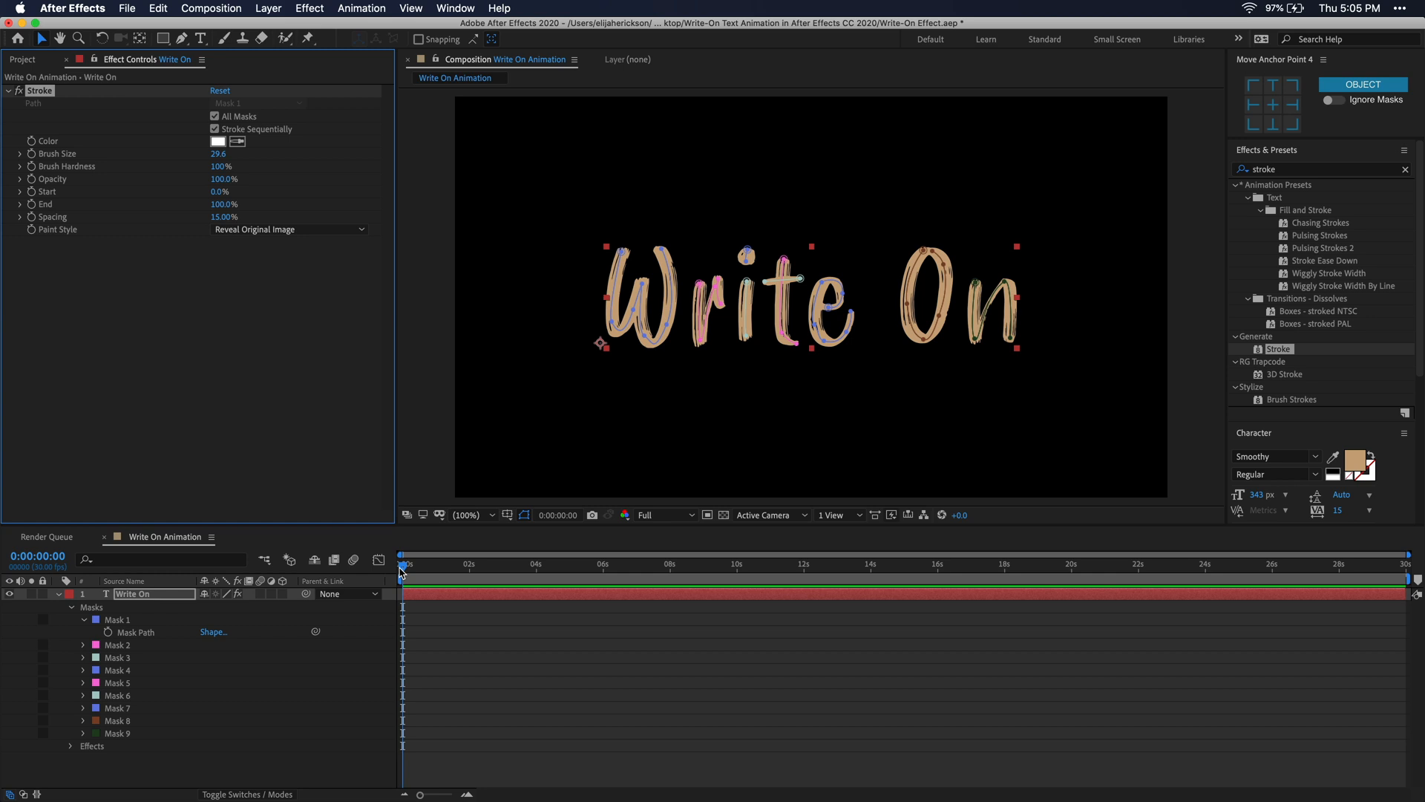
mouse_move(50, 249)
text(0)
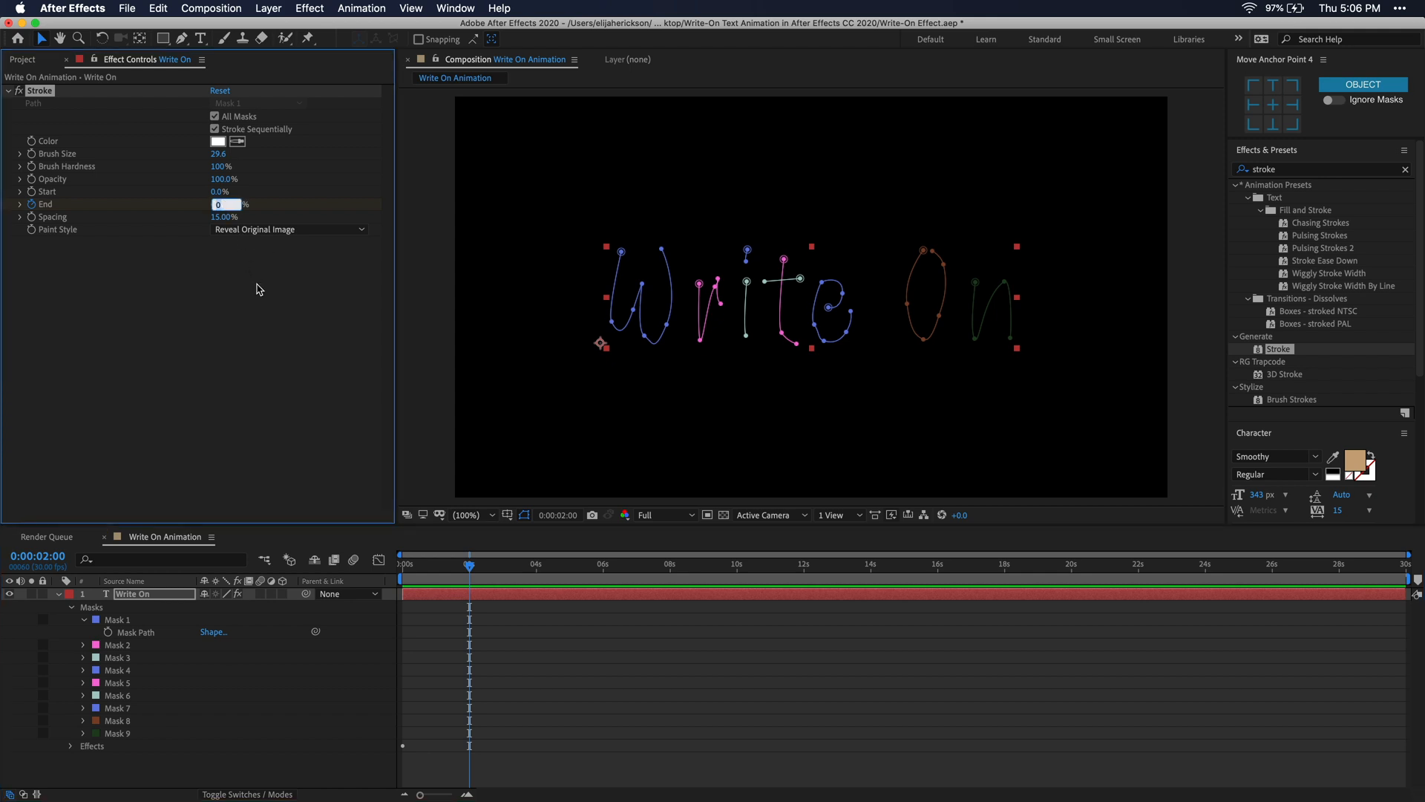
Keyframe Stroke End from 0% at 0s to 100% at 2s with brush size 29.6, hardness 100%.
text(100.0%)
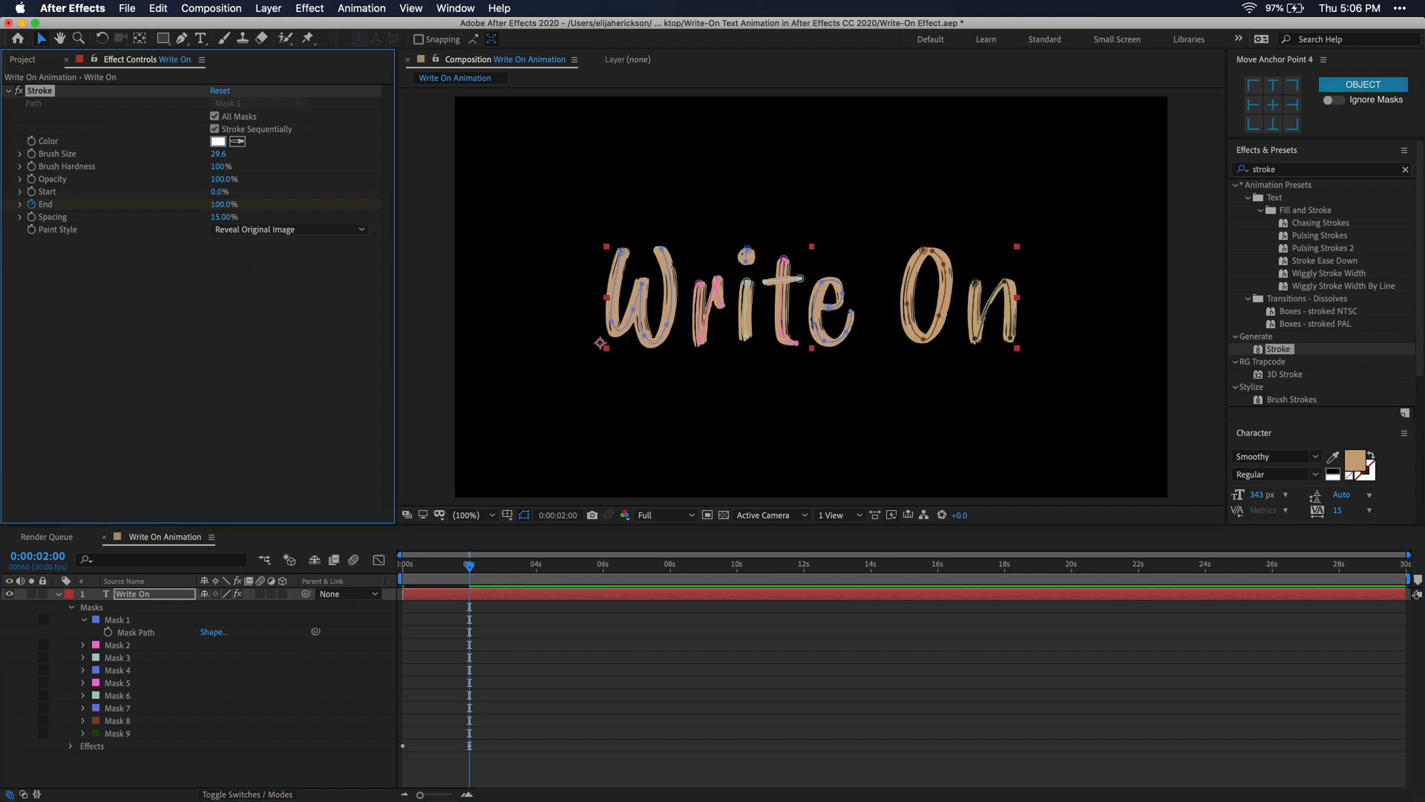